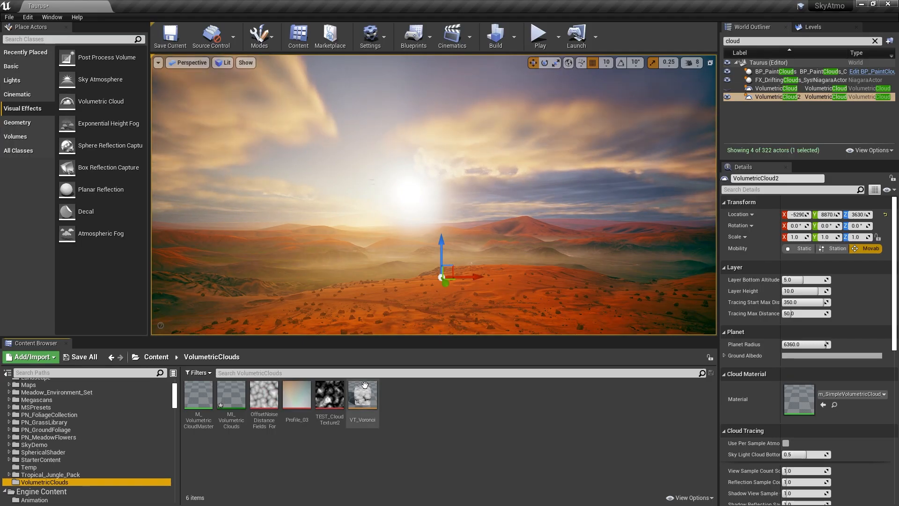
Step: Open the MI_VolumetricClouds material instance from the Content Browser
{"action": "double_click", "coordinate": [362, 394]}
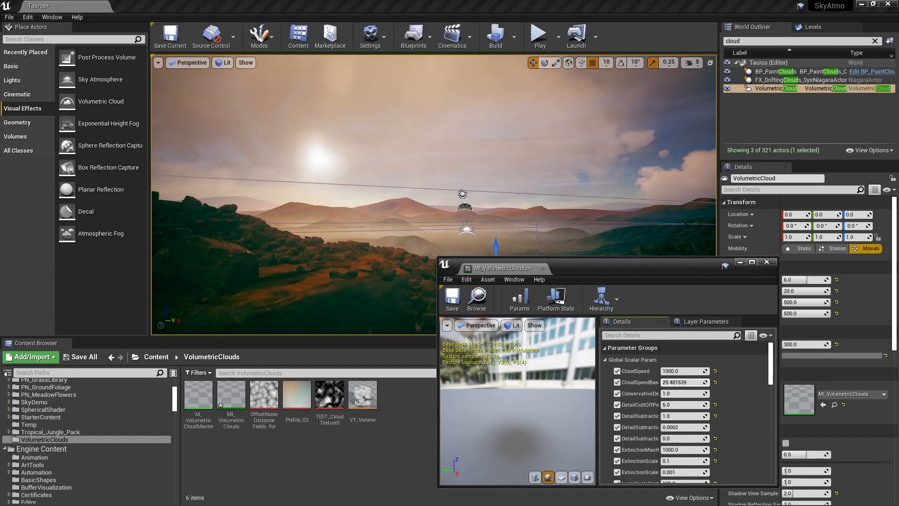
Step: Scroll the World Outliner to view the full unfiltered list of 321 actors
{"action": "scroll", "scroll_direction": "down", "scroll_amount": 3}
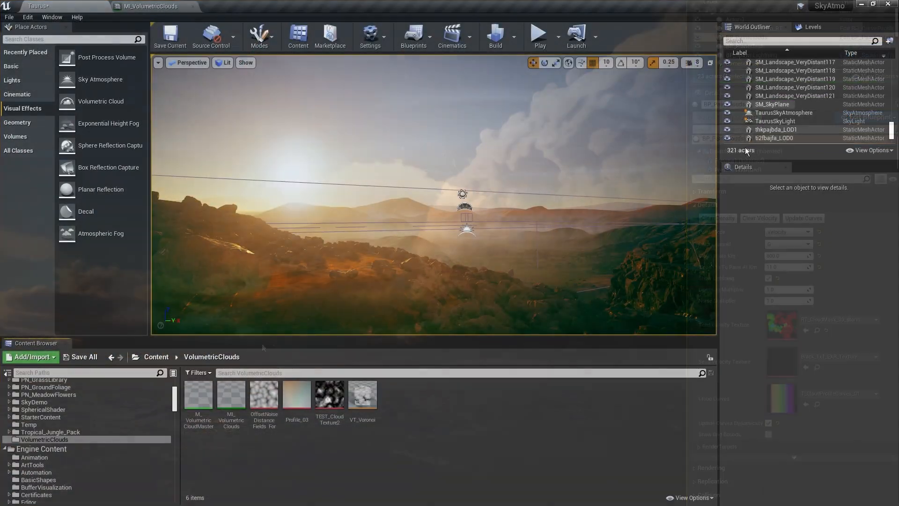
Step: Filter the World Outliner by 'cloud', then open Window > Env. Light Mixer
{"action": "left_click", "coordinate": [776, 121]}
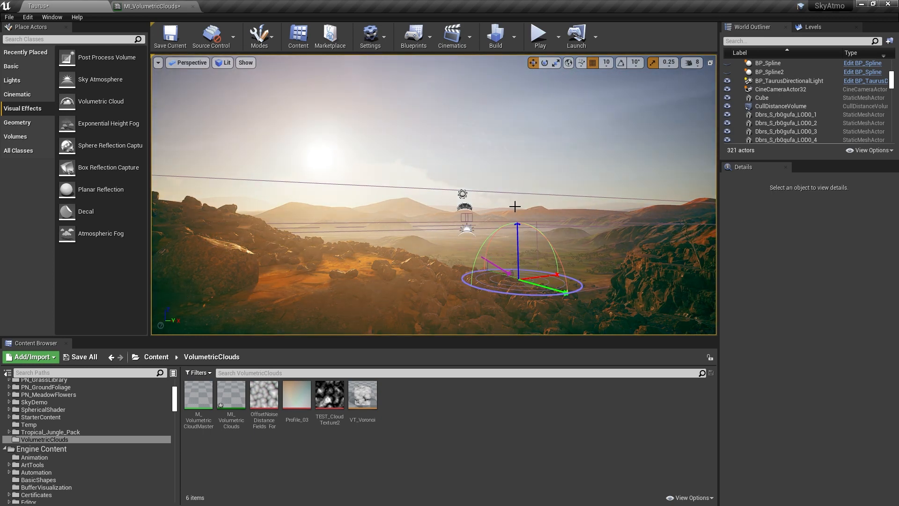
{"action": "type", "text": "cloud"}
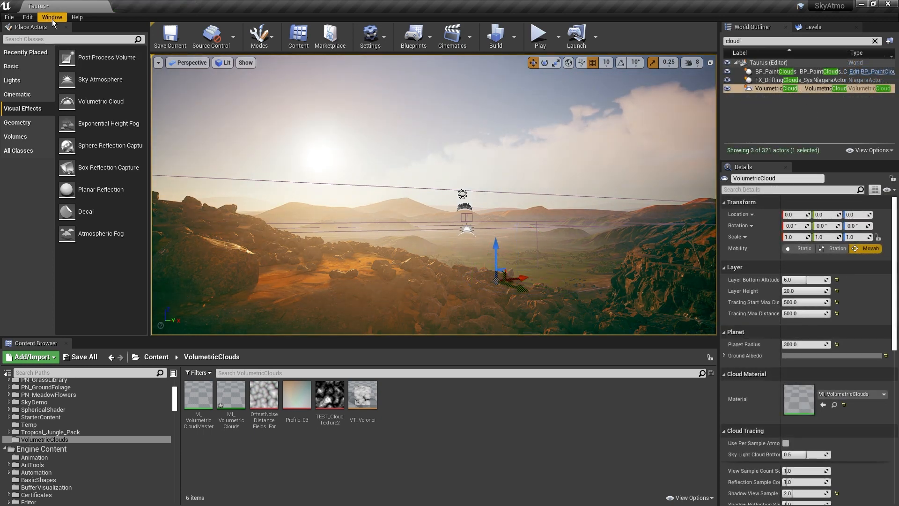
{"action": "left_click", "coordinate": [51, 17]}
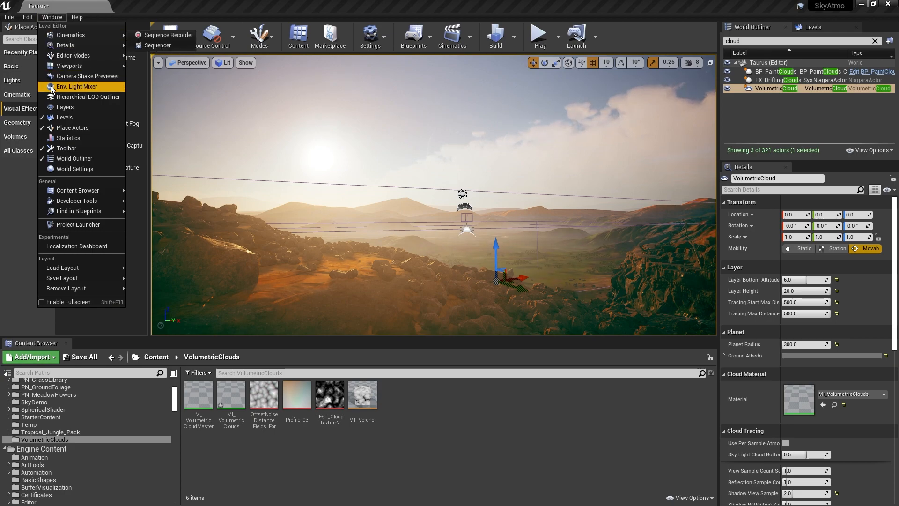
{"action": "left_click", "coordinate": [76, 86]}
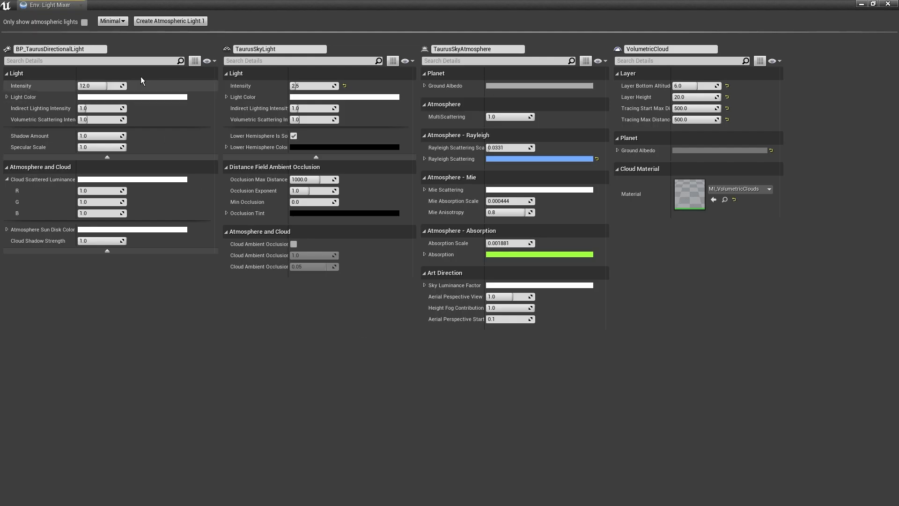
Step: Switch the Env. Light Mixer detail level from Minimal to Normal, then Normal+Advanced
{"action": "left_click", "coordinate": [113, 20]}
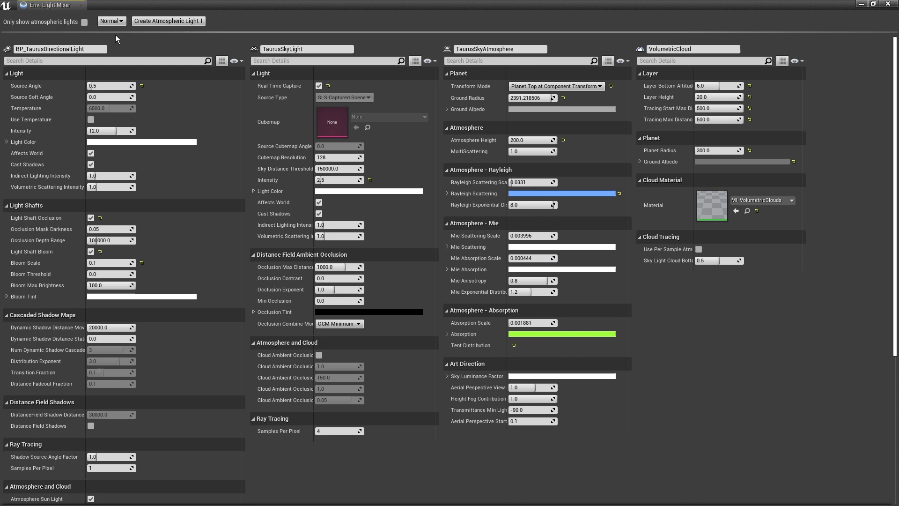
{"action": "left_click", "coordinate": [111, 21]}
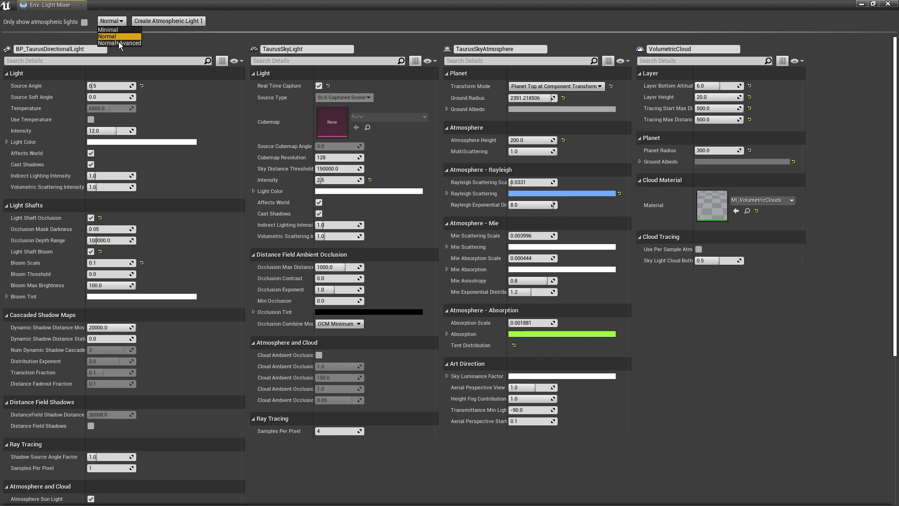
{"action": "left_click", "coordinate": [120, 43]}
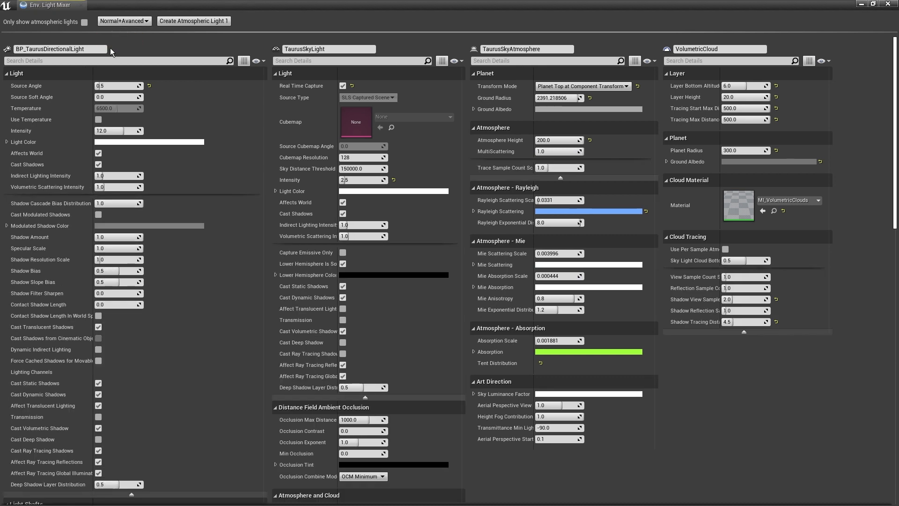